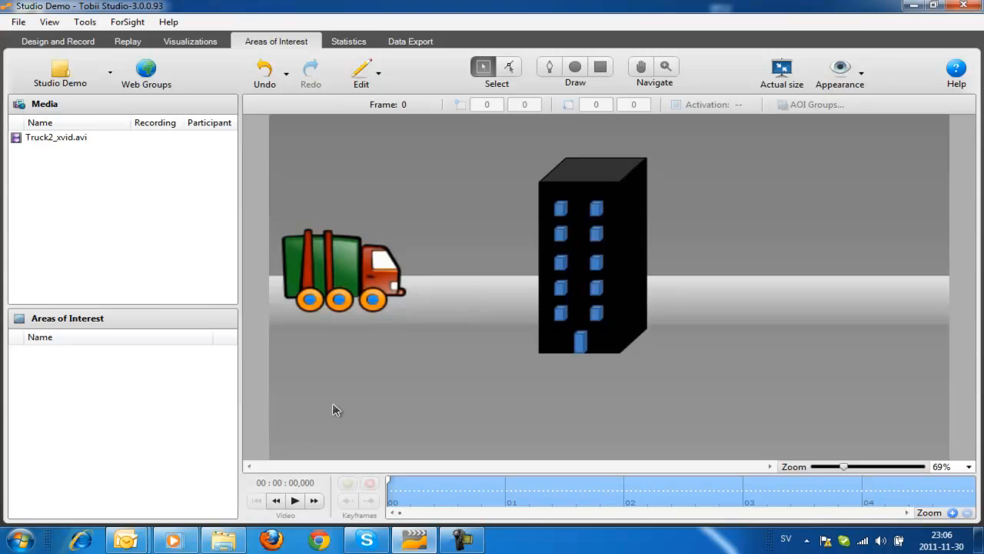
{"action": "mouse_move", "coordinate": [341, 406]}
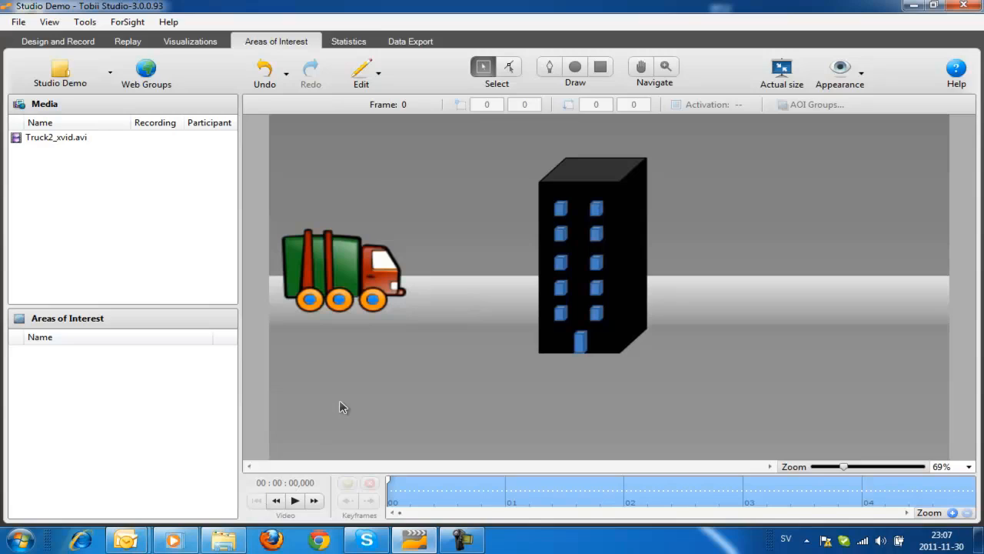
{"action": "mouse_move", "coordinate": [348, 409]}
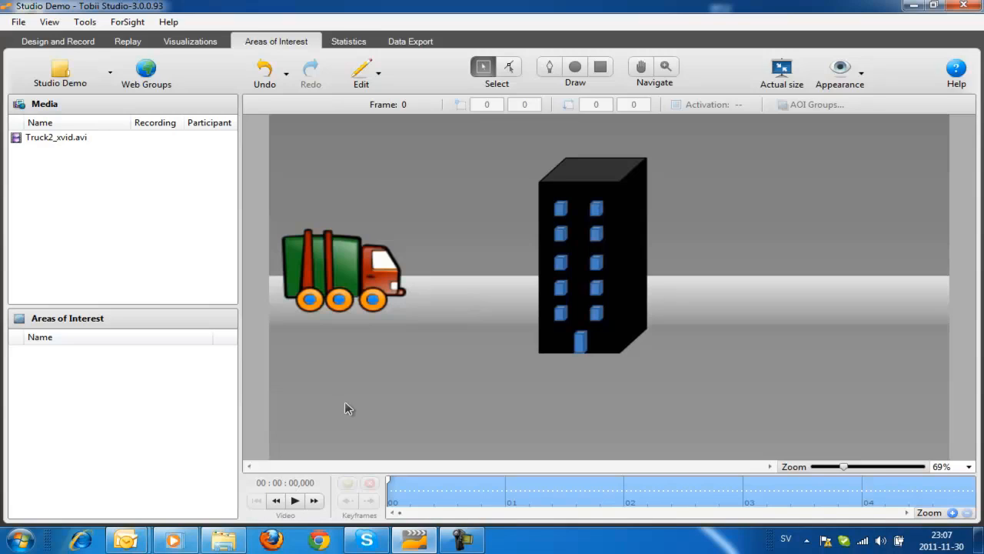
{"action": "mouse_move", "coordinate": [523, 289]}
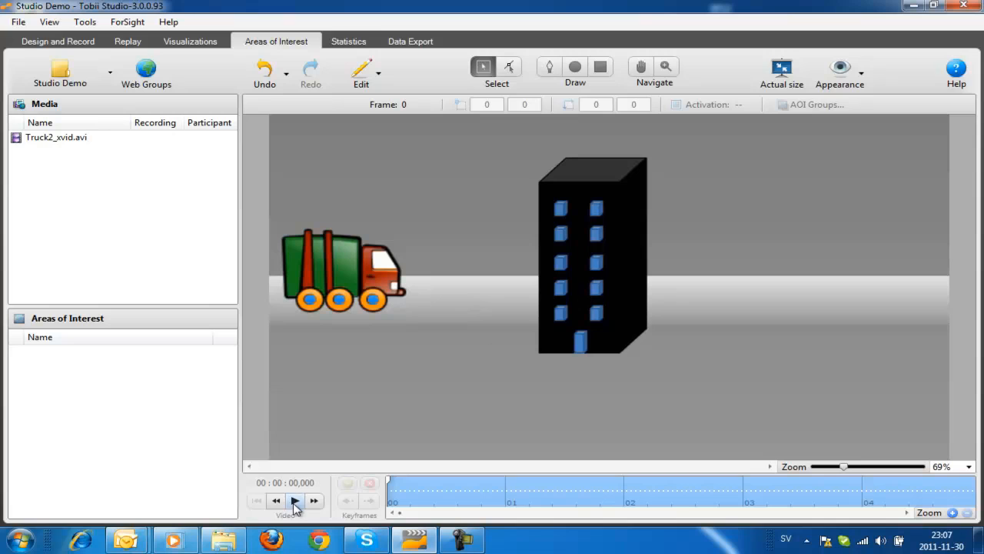
- Preview the truck's movement through the clip and return to the first frame
{"action": "left_click", "coordinate": [296, 501]}
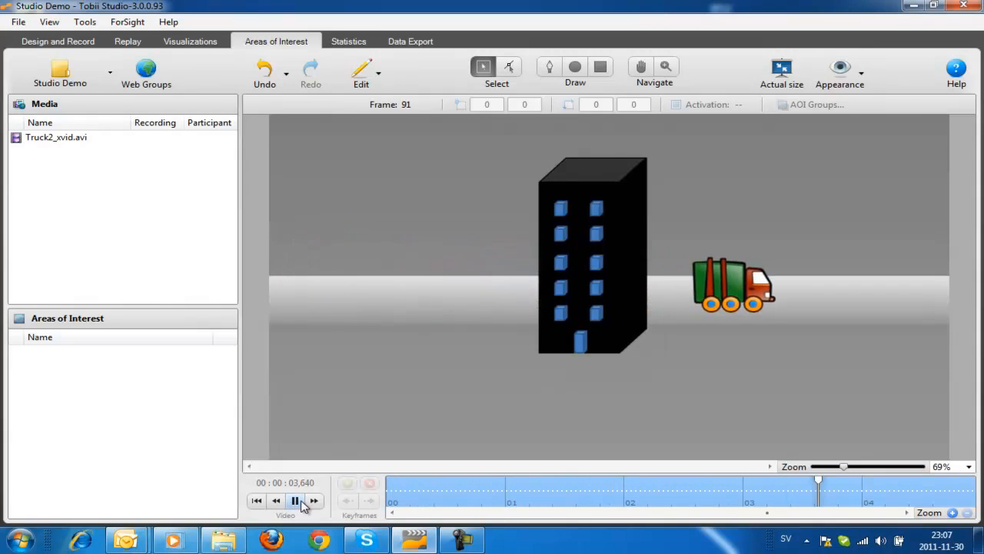
{"action": "left_click", "coordinate": [296, 501]}
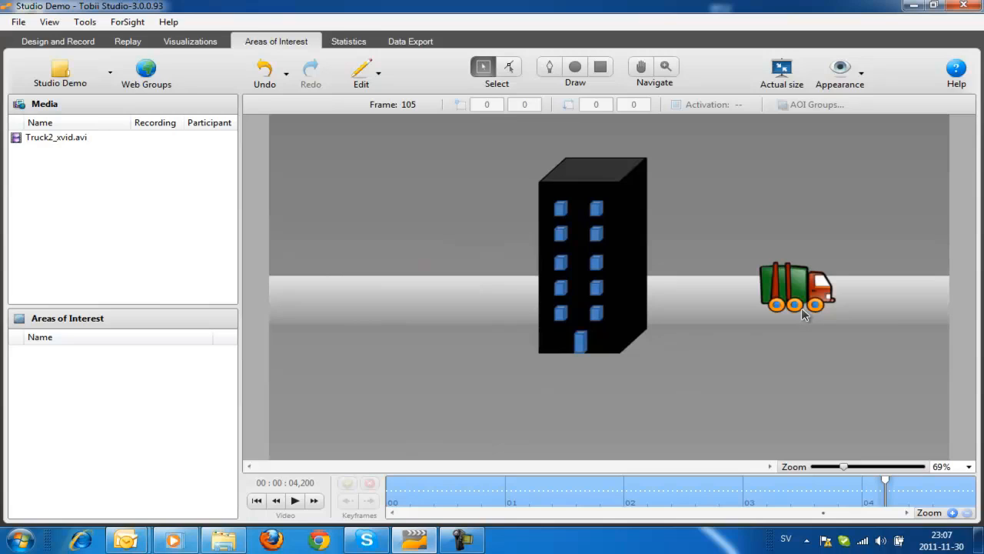
{"action": "left_click", "coordinate": [257, 501]}
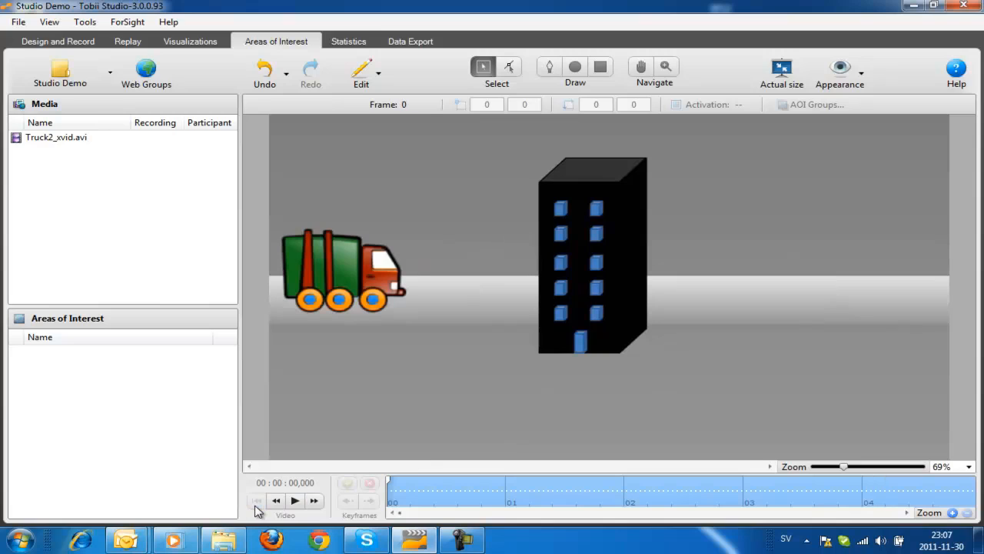
{"action": "mouse_move", "coordinate": [465, 273]}
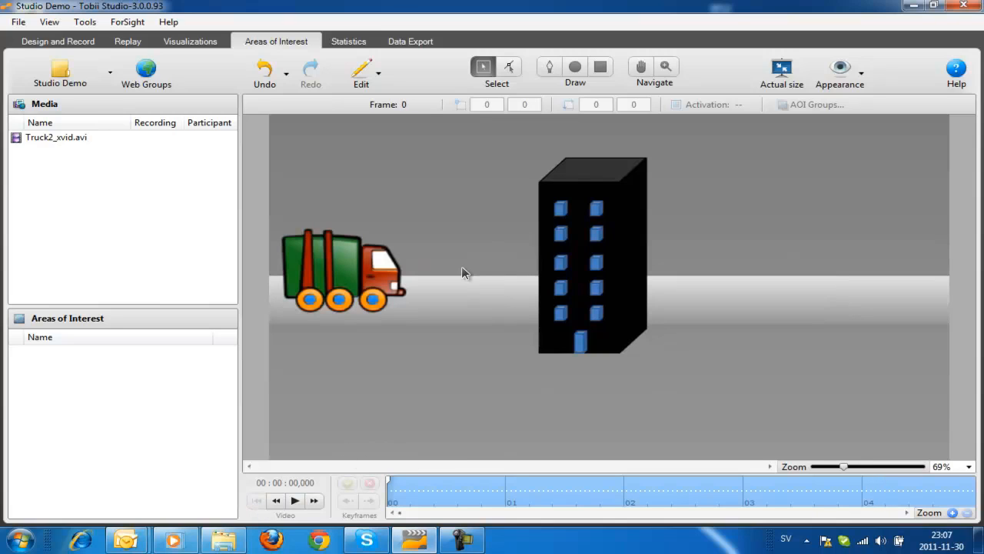
{"action": "mouse_move", "coordinate": [608, 80]}
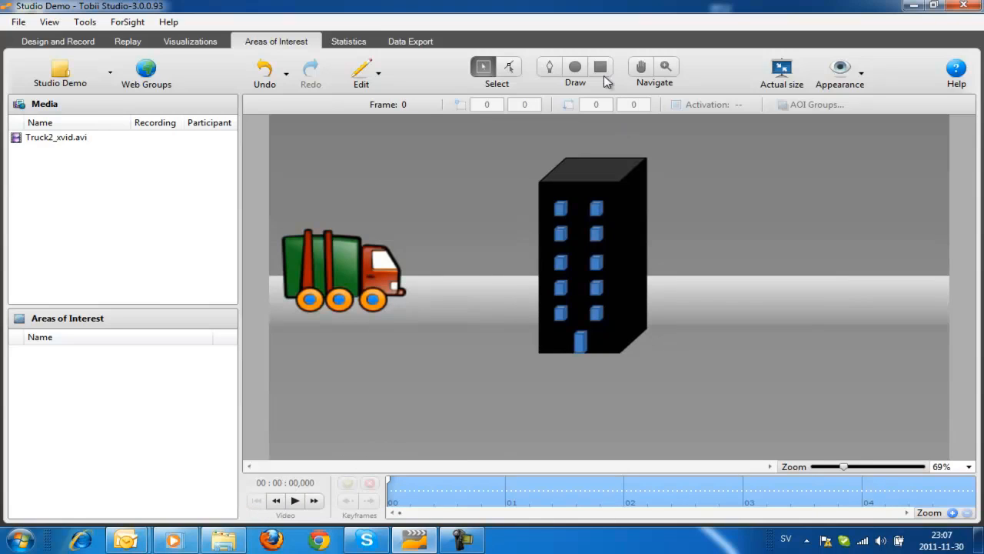
{"action": "mouse_move", "coordinate": [600, 68]}
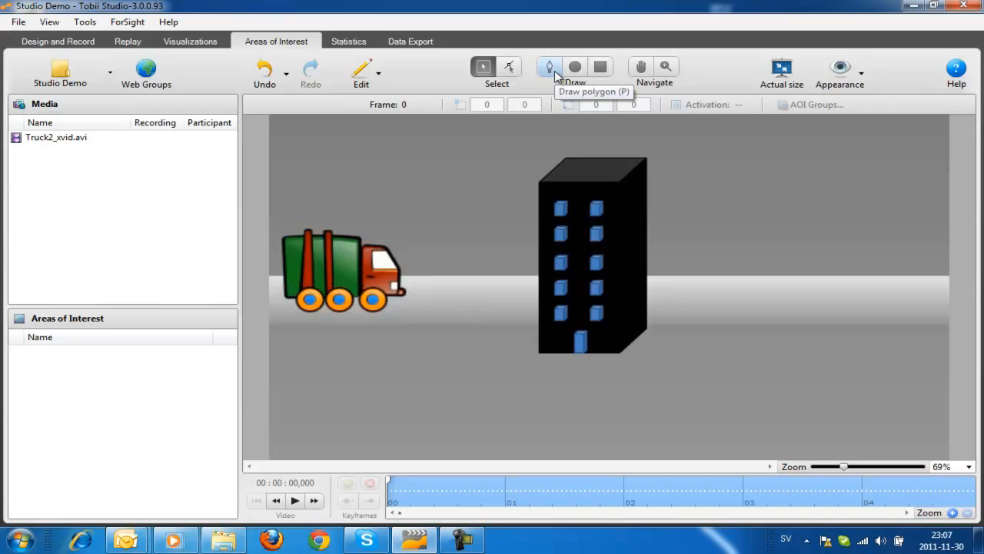
{"action": "mouse_move", "coordinate": [600, 68]}
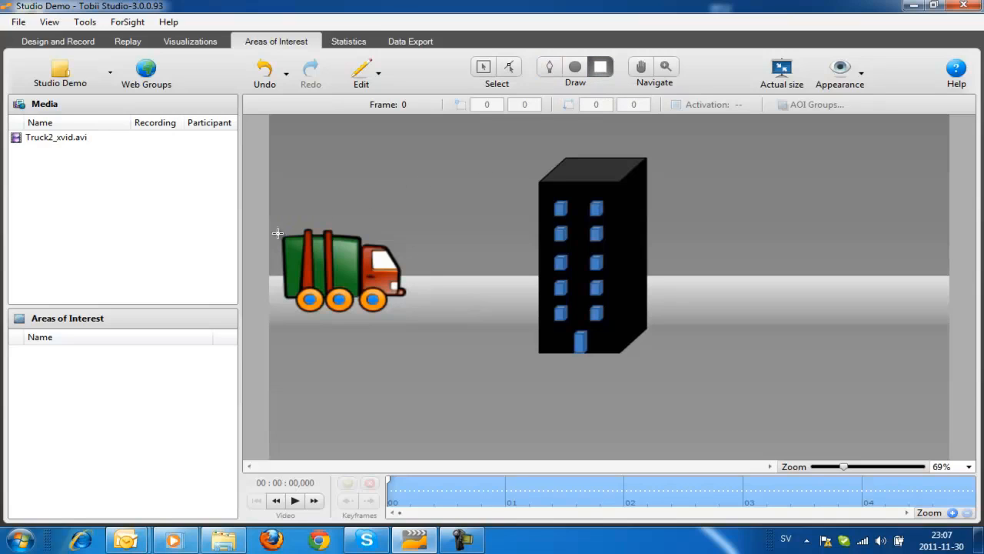
- Draw a rectangular AOI around the truck, name it Truck and choose blue as its colour
{"action": "left_click_drag", "start_coordinate": [277, 230], "coordinate": [415, 324]}
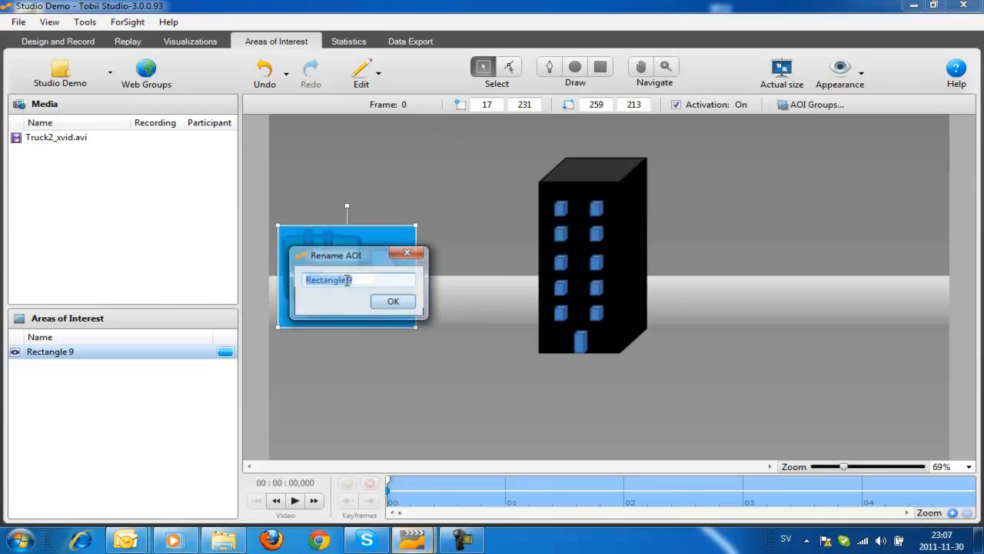
{"action": "left_click", "coordinate": [394, 300]}
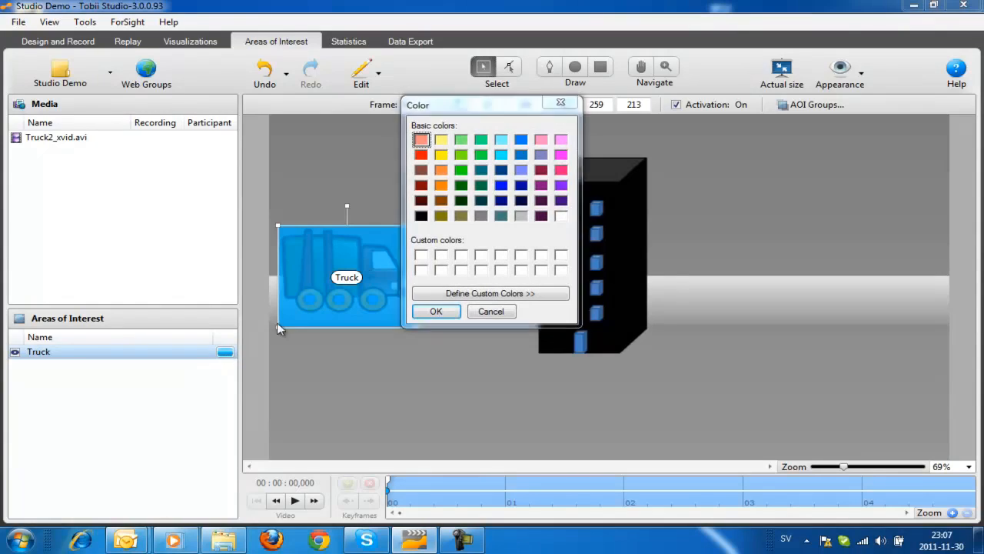
{"action": "left_click", "coordinate": [502, 184]}
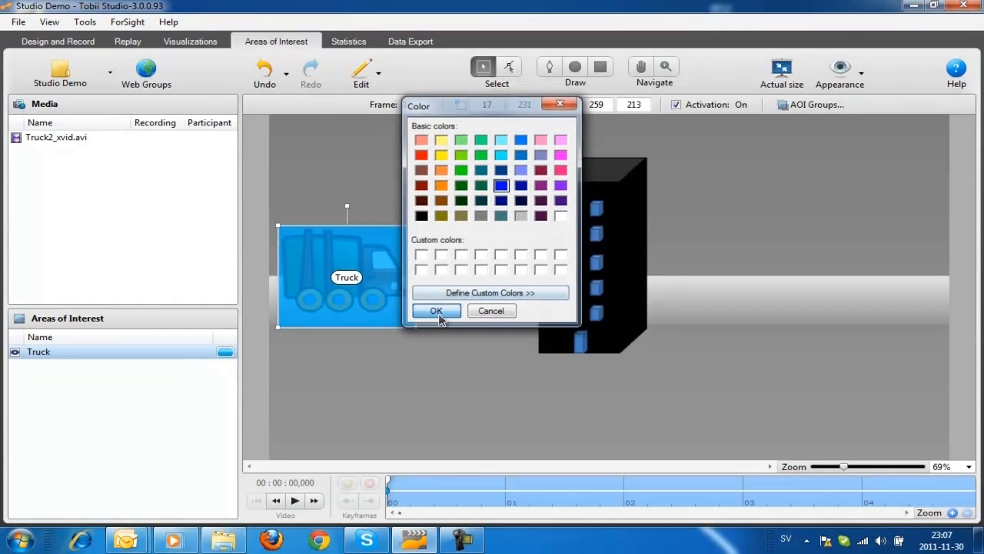
- Confirm the blue colour and play the clip through to its final frame 114
{"action": "left_click", "coordinate": [437, 310]}
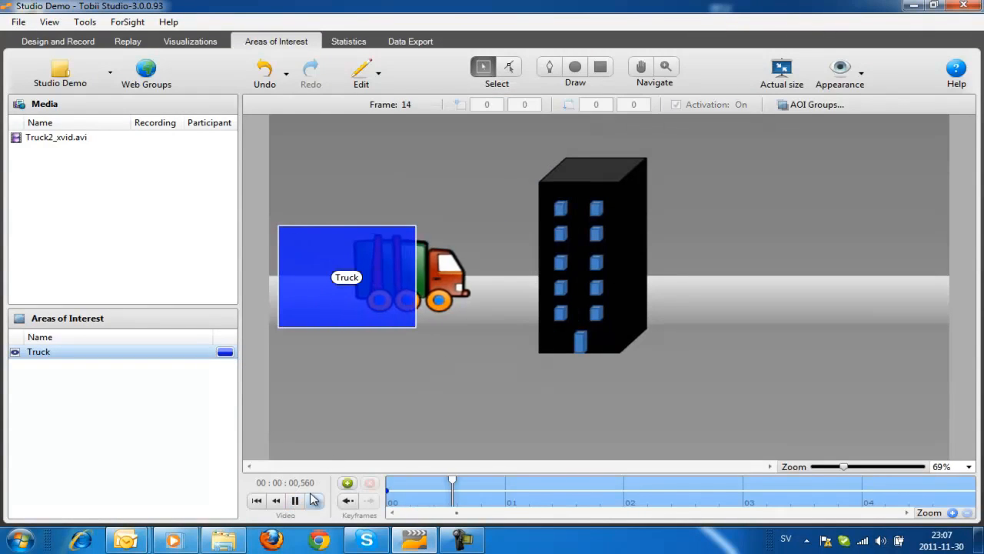
{"action": "left_click", "coordinate": [295, 500]}
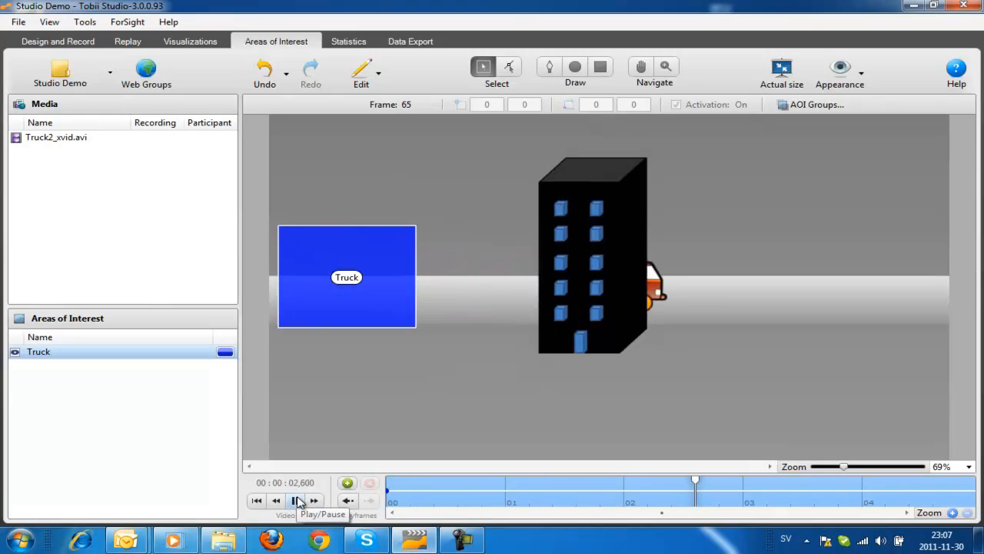
{"action": "left_click", "coordinate": [295, 500]}
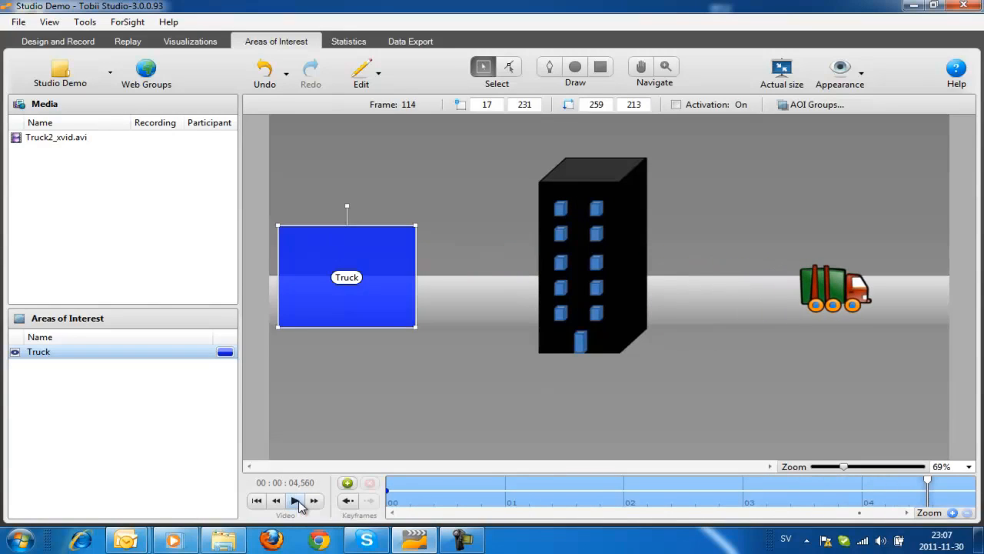
- Fit the Truck AOI over the truck's final position as a keyframe, then rewind to frame 0
{"action": "left_click", "coordinate": [675, 104]}
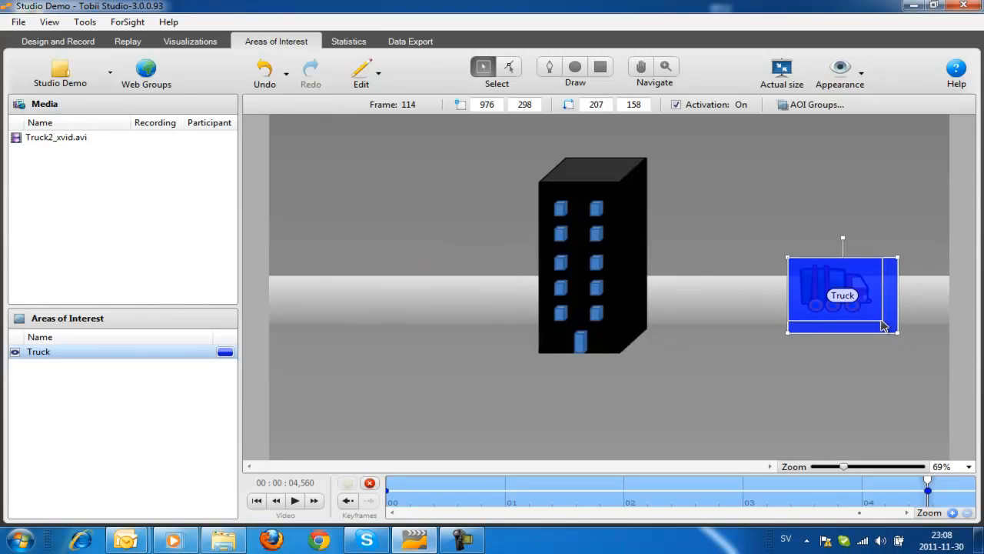
{"action": "left_click_drag", "start_coordinate": [899, 329], "coordinate": [884, 323]}
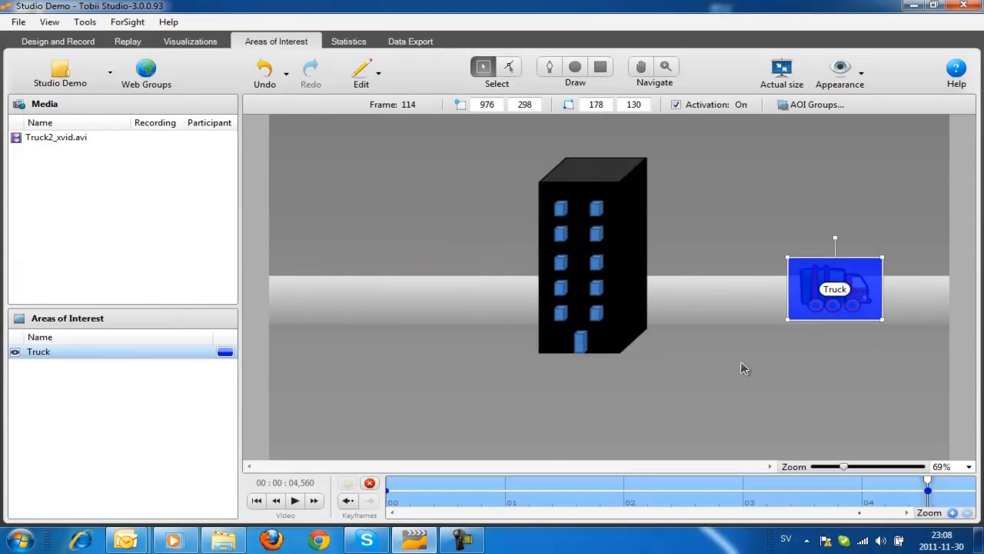
{"action": "left_click", "coordinate": [276, 501]}
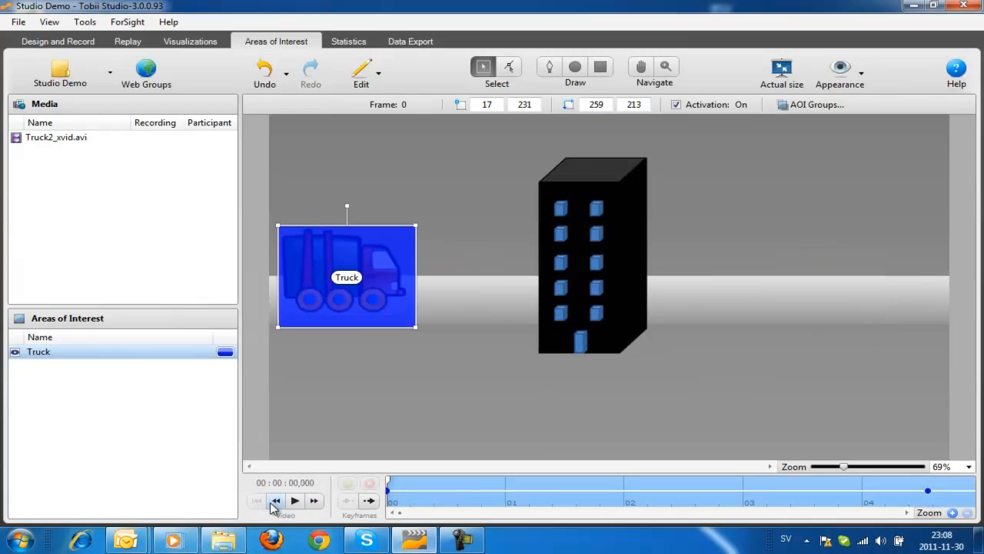
{"action": "left_click", "coordinate": [295, 502]}
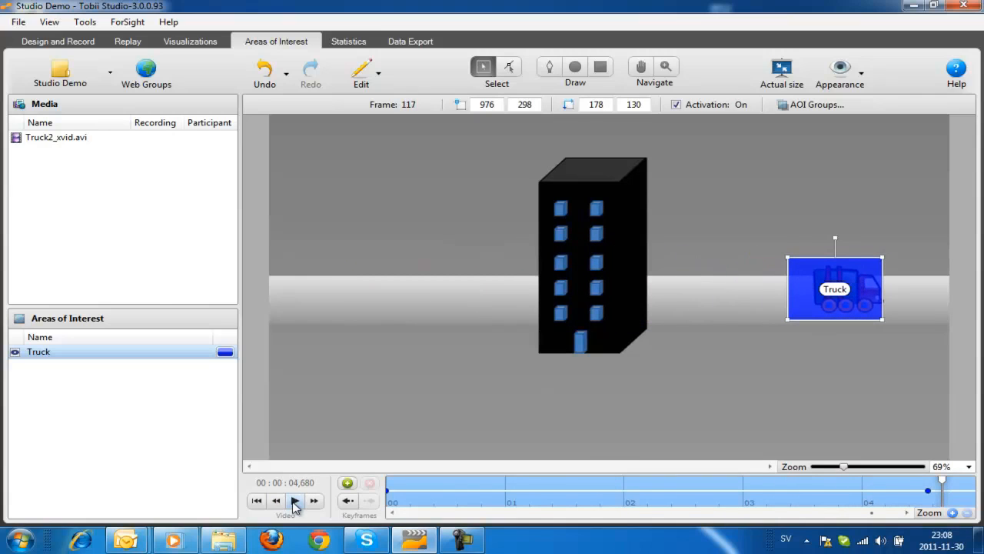
{"action": "mouse_move", "coordinate": [298, 502]}
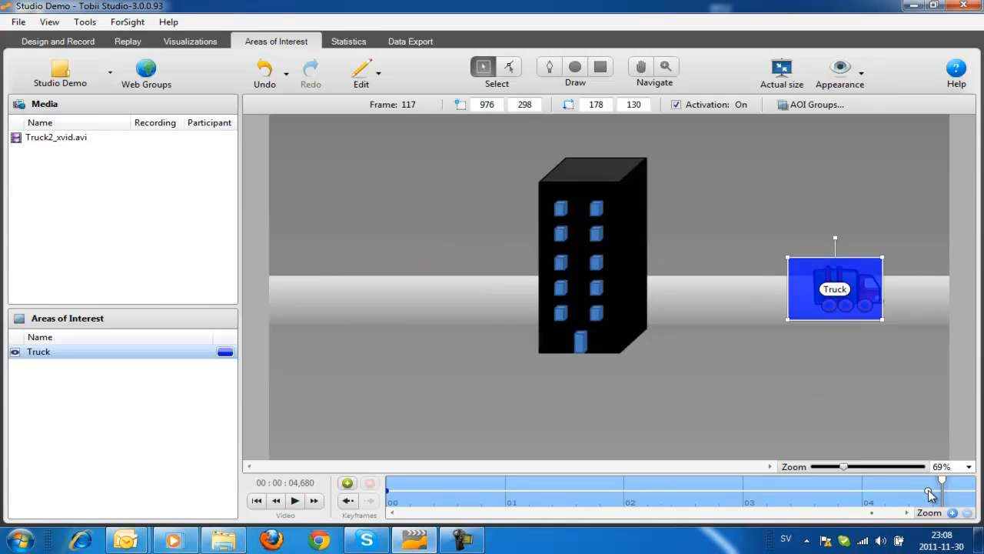
{"action": "mouse_move", "coordinate": [930, 492]}
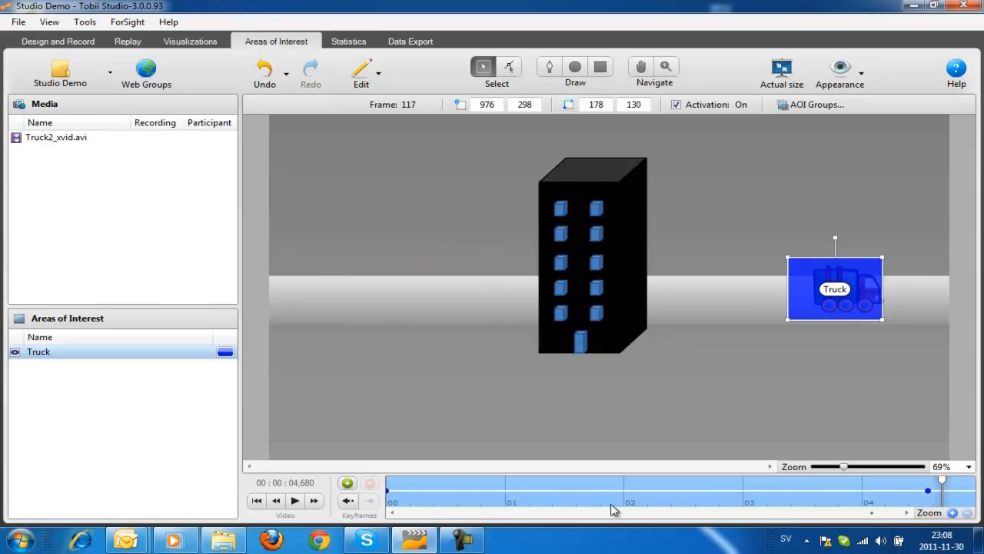
{"action": "mouse_move", "coordinate": [491, 498]}
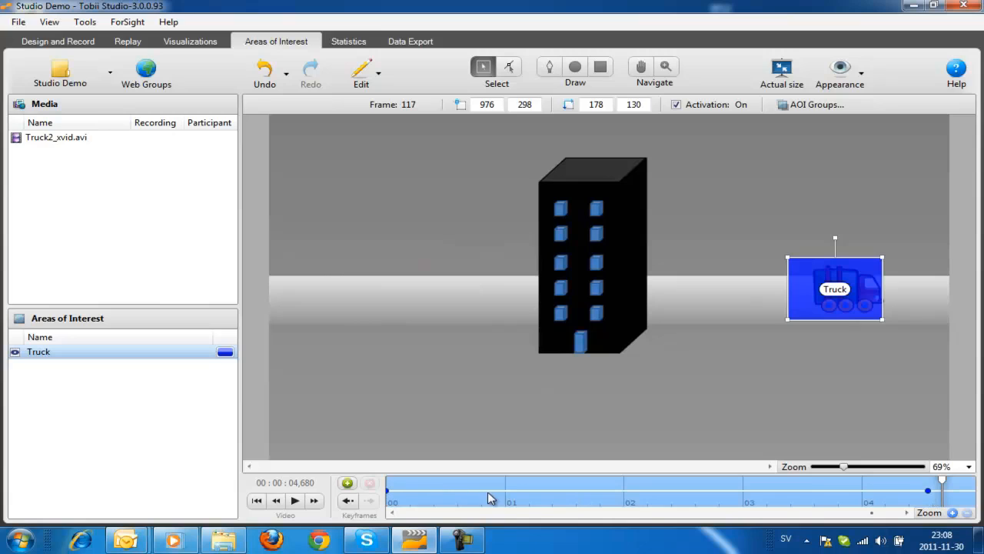
{"action": "mouse_move", "coordinate": [889, 498]}
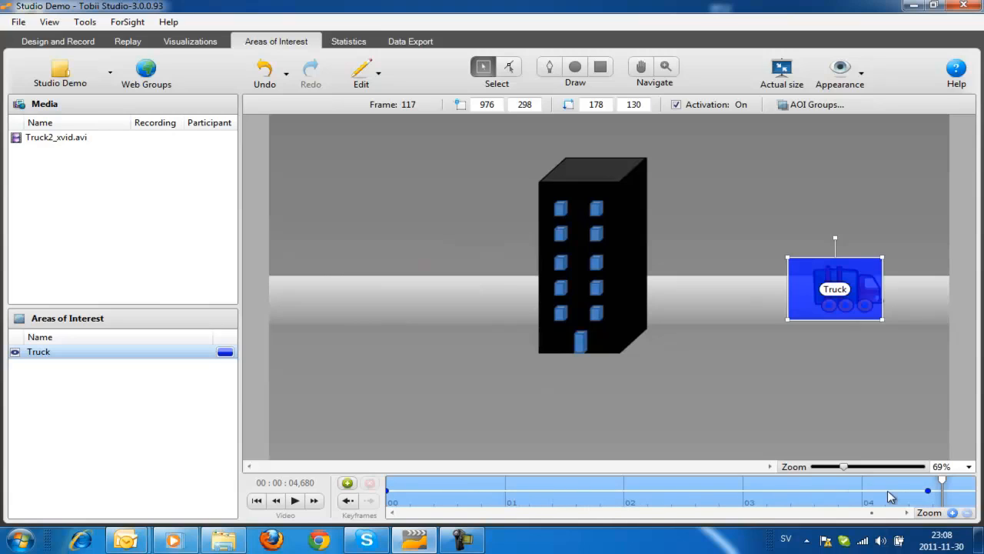
{"action": "left_click", "coordinate": [277, 502]}
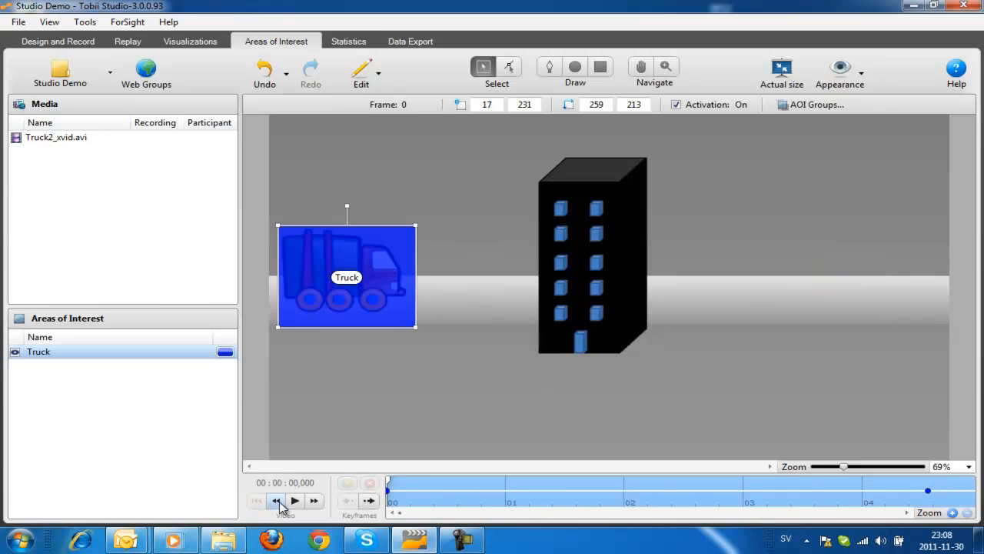
{"action": "mouse_move", "coordinate": [295, 502]}
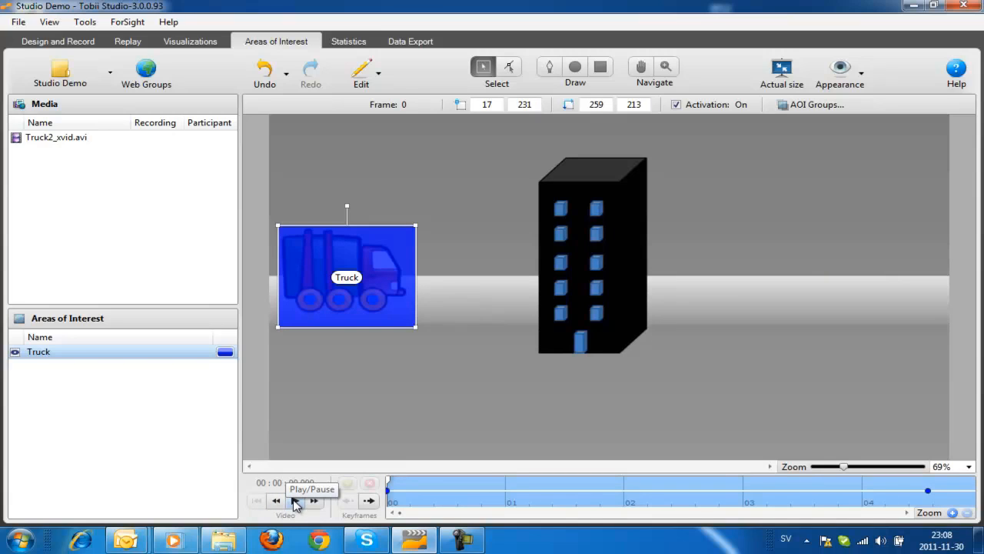
- Deactivate the Truck AOI at frame 45 behind the building and reactivate it at frame 70
{"action": "left_click", "coordinate": [295, 502]}
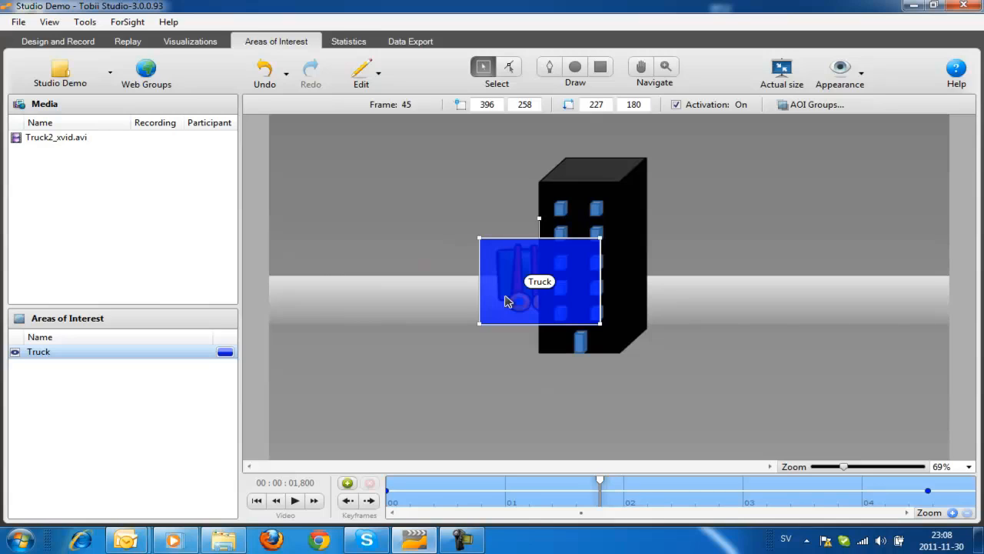
{"action": "mouse_move", "coordinate": [690, 141]}
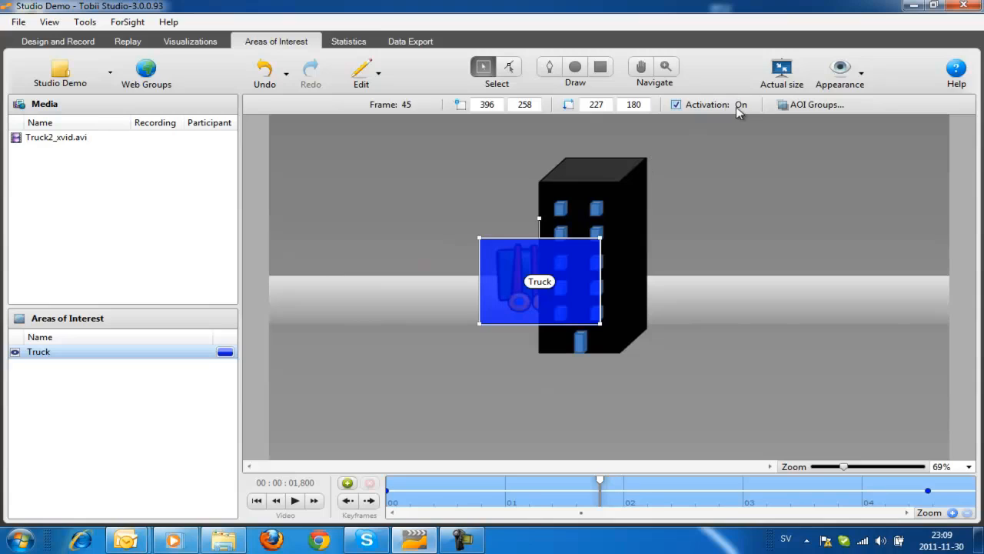
{"action": "mouse_move", "coordinate": [717, 112]}
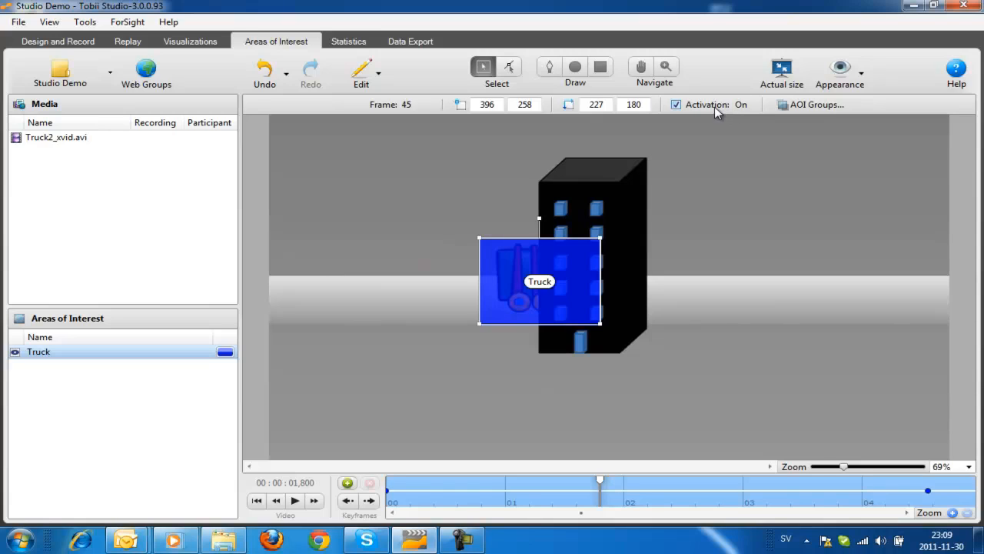
{"action": "mouse_move", "coordinate": [678, 107]}
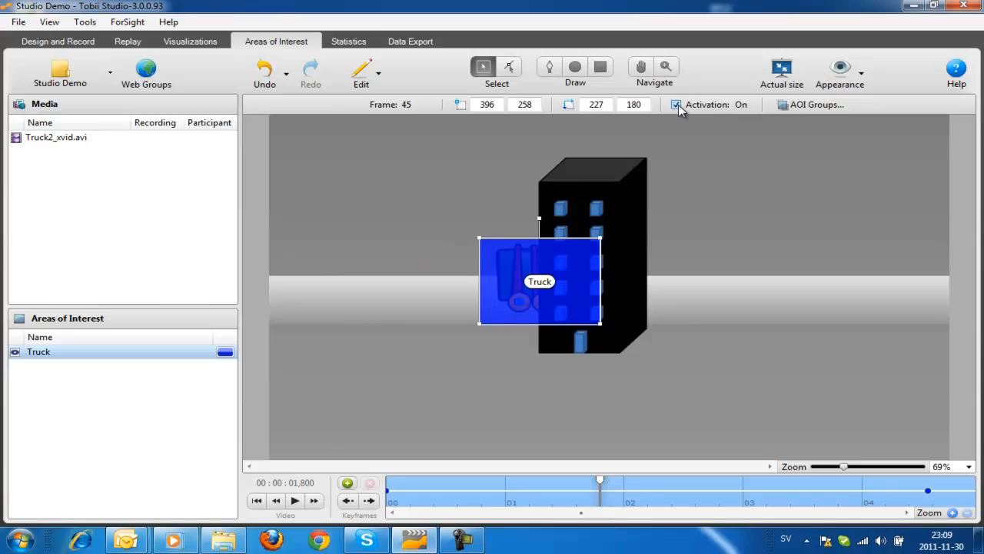
{"action": "left_click", "coordinate": [676, 104]}
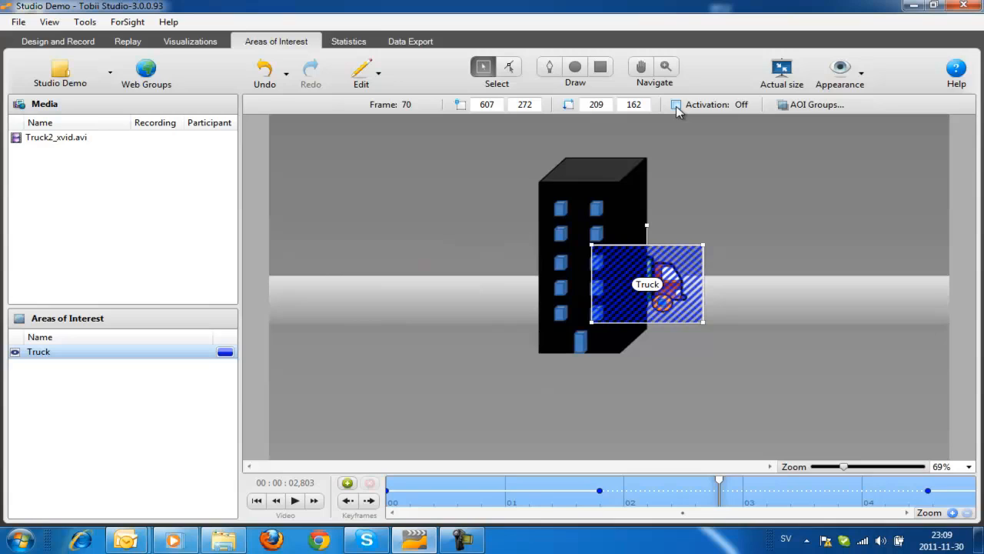
{"action": "left_click", "coordinate": [677, 105]}
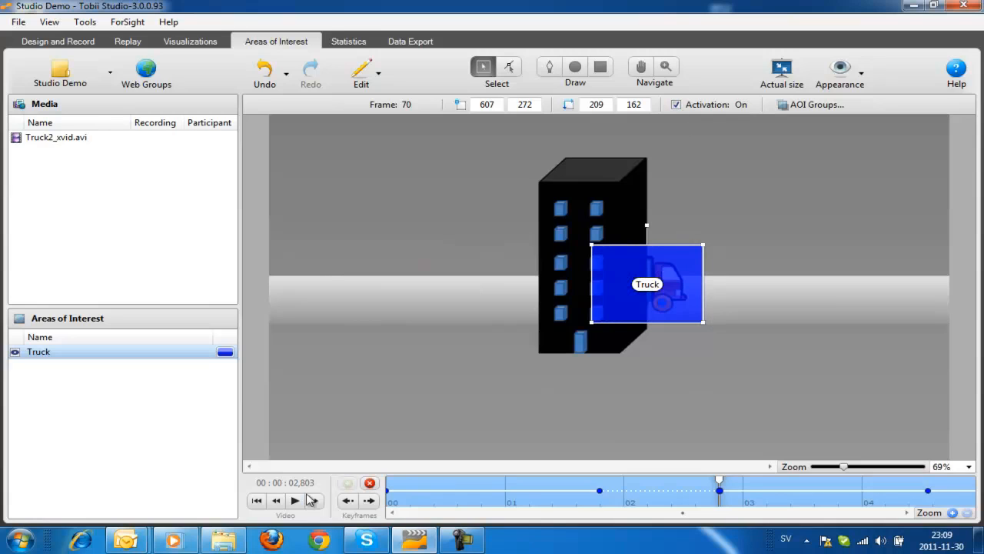
- Rewind to frame 0 and replay the clip to review the finished dynamic AOI
{"action": "left_click", "coordinate": [277, 502]}
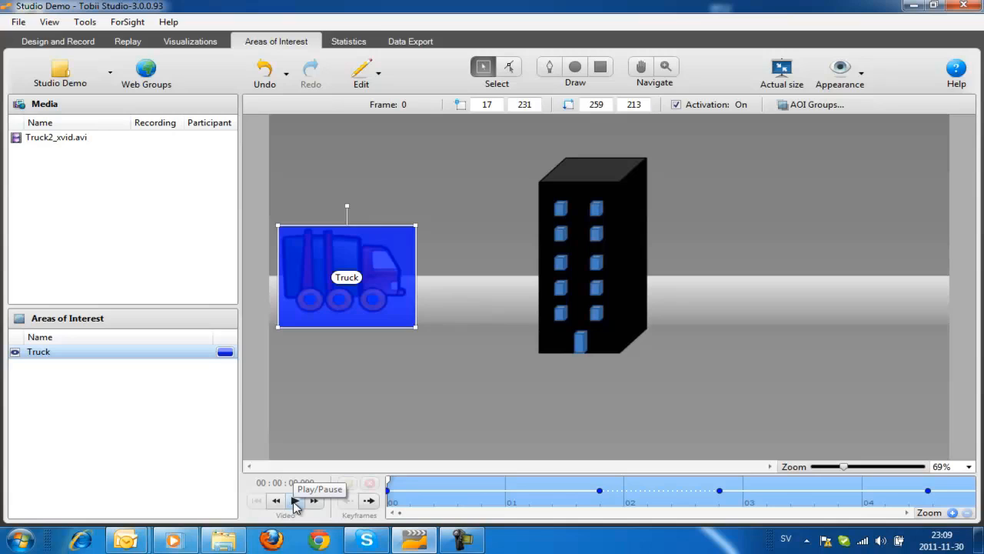
{"action": "left_click", "coordinate": [295, 501]}
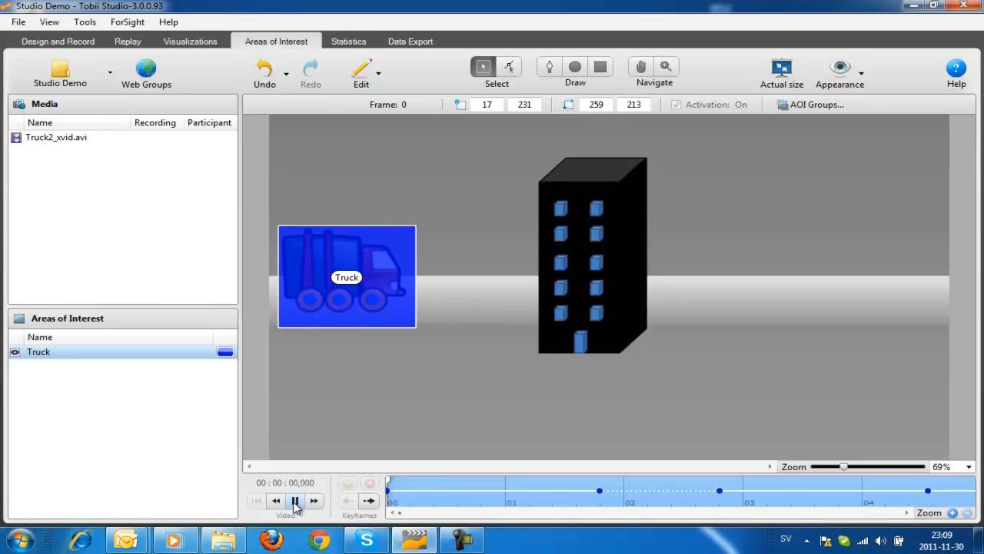